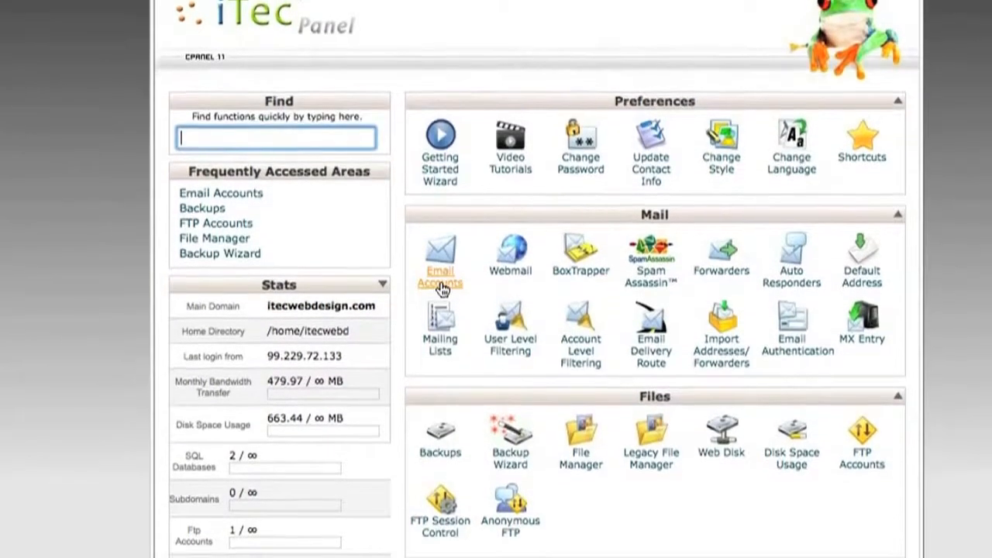
{"action": "left_click", "coordinate": [440, 256]}
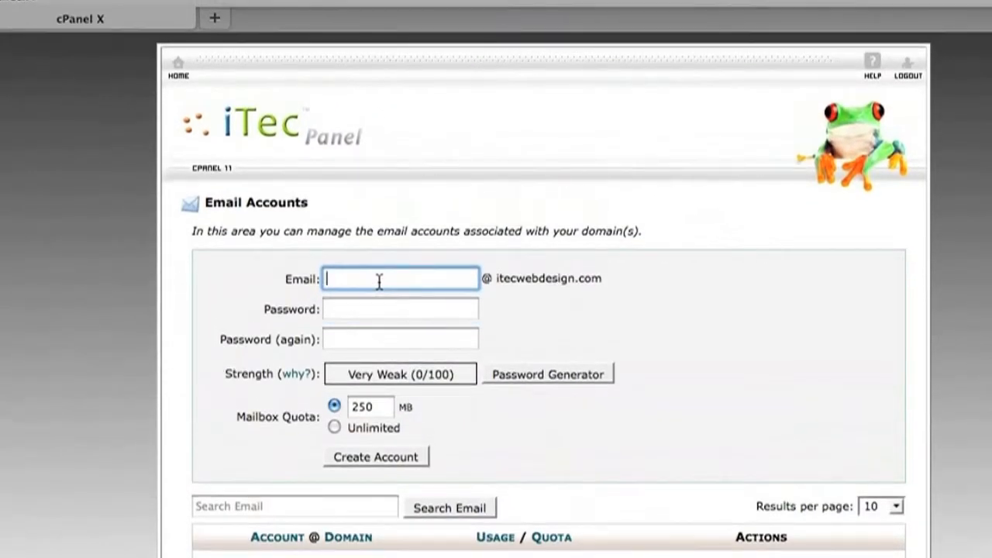
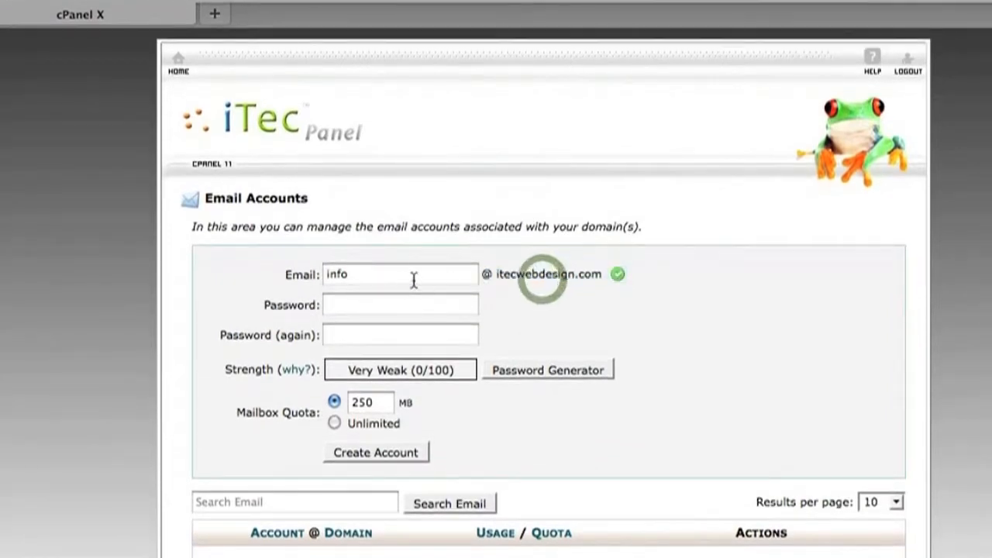
- Enter and confirm a very strong password and settle the mailbox quota on 250 MB
{"action": "left_click", "coordinate": [400, 279]}
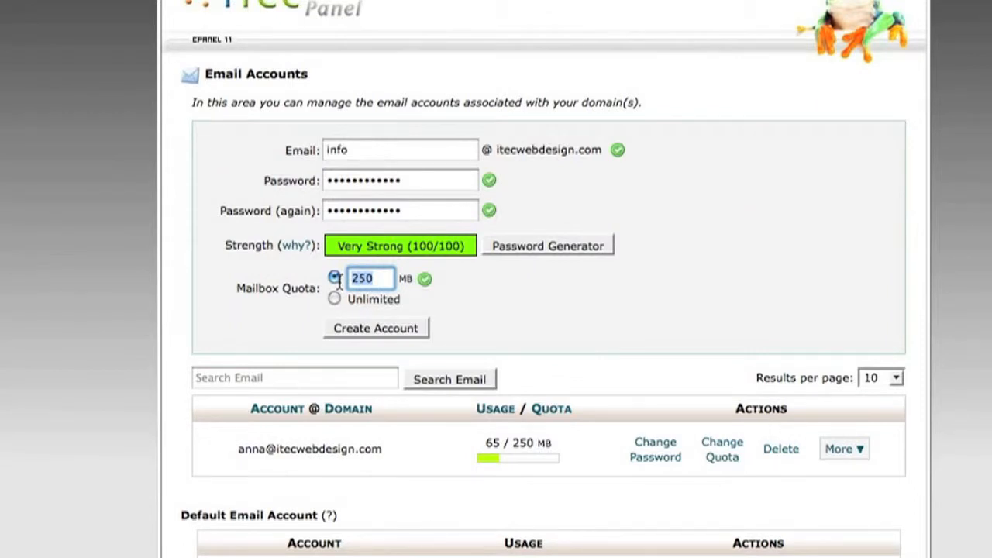
{"action": "left_click", "coordinate": [334, 297]}
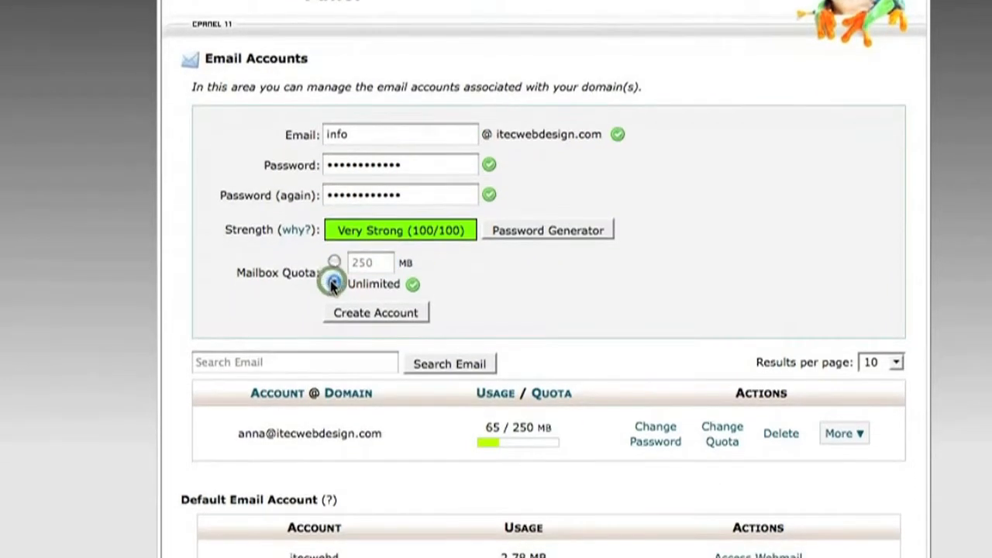
{"action": "left_click", "coordinate": [333, 277]}
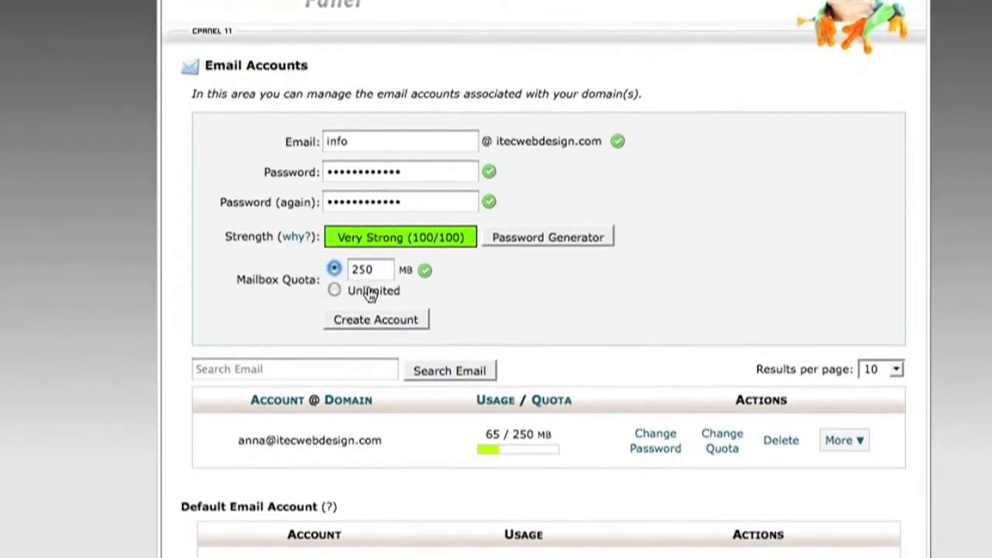
{"action": "scroll", "scroll_direction": "down", "scroll_amount": 3}
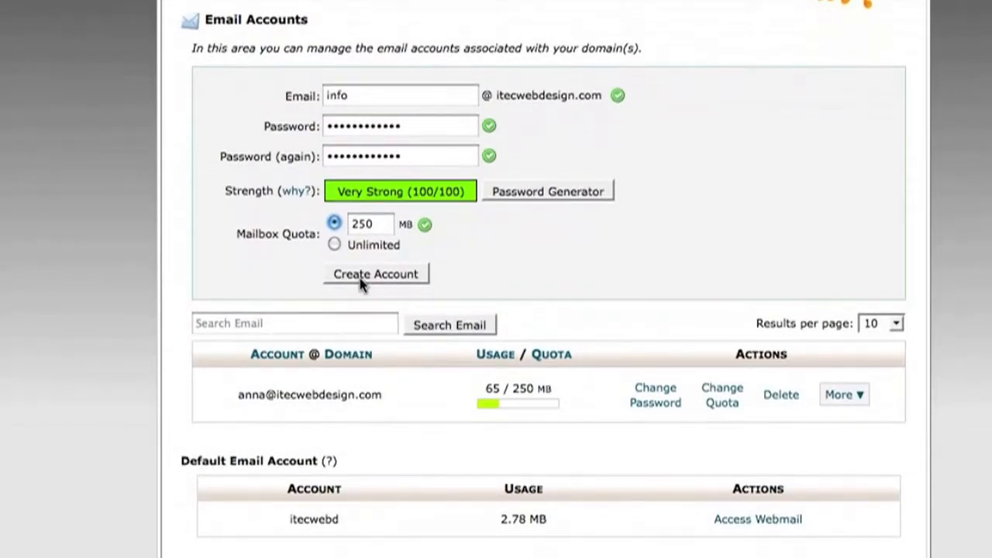
{"action": "left_click", "coordinate": [375, 272]}
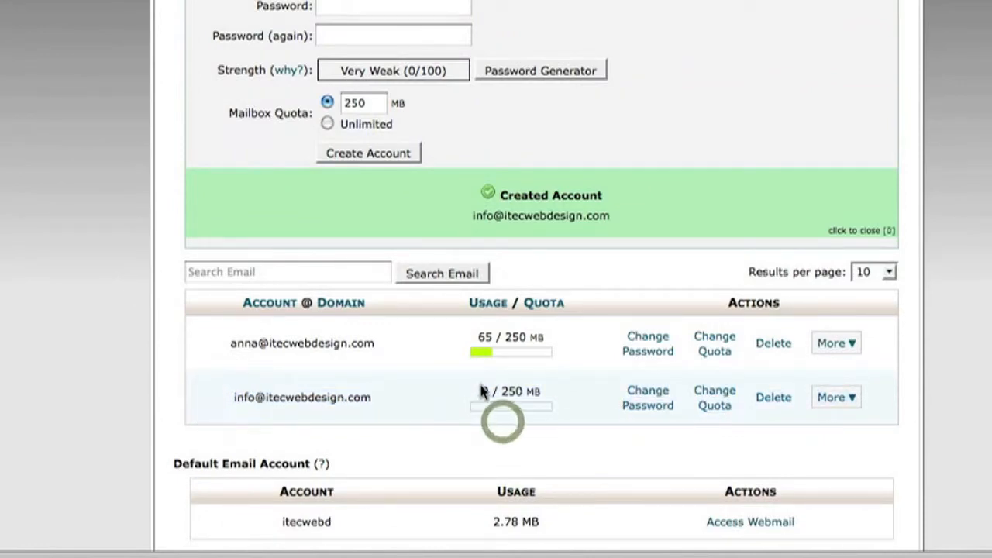
{"action": "left_click", "coordinate": [860, 229]}
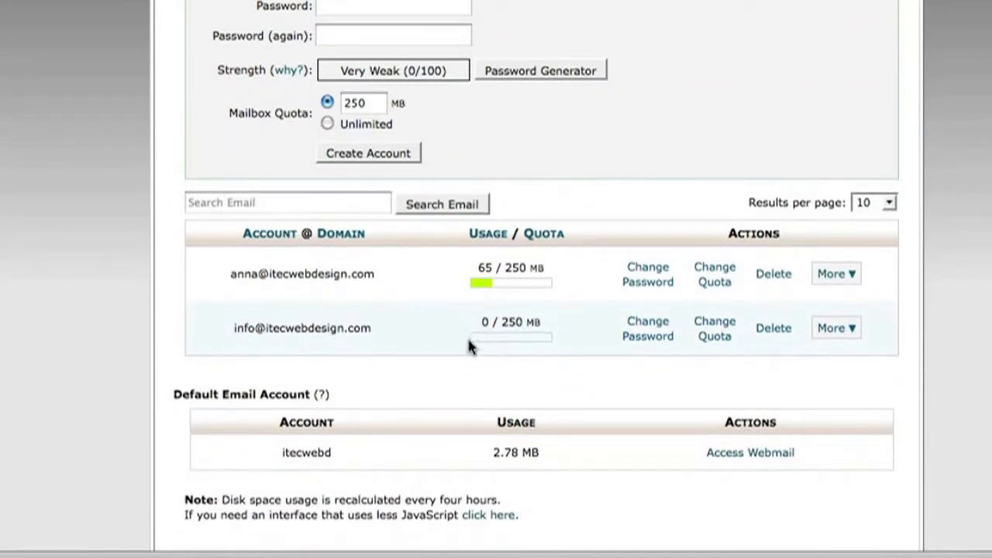
{"action": "mouse_move", "coordinate": [648, 328]}
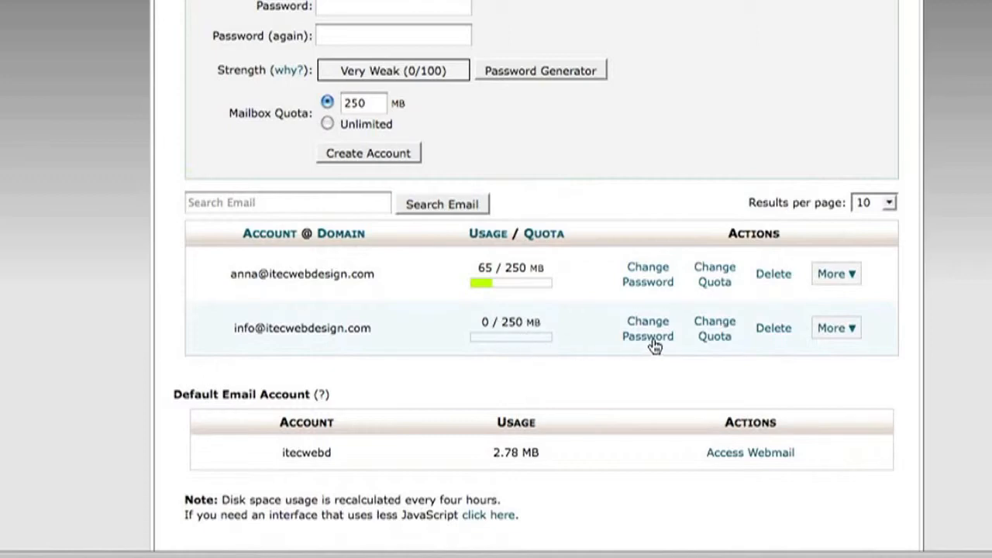
{"action": "mouse_move", "coordinate": [715, 338]}
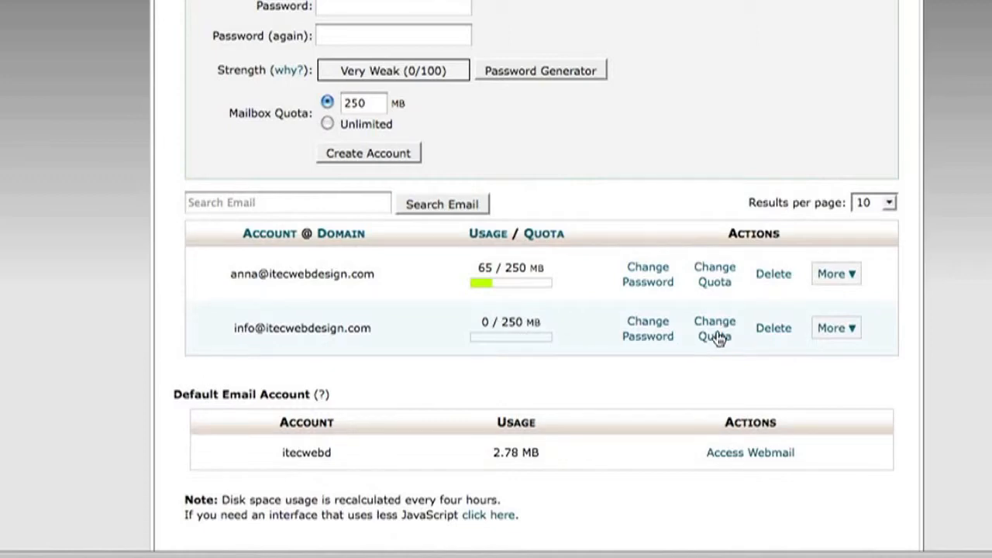
{"action": "mouse_move", "coordinate": [781, 338]}
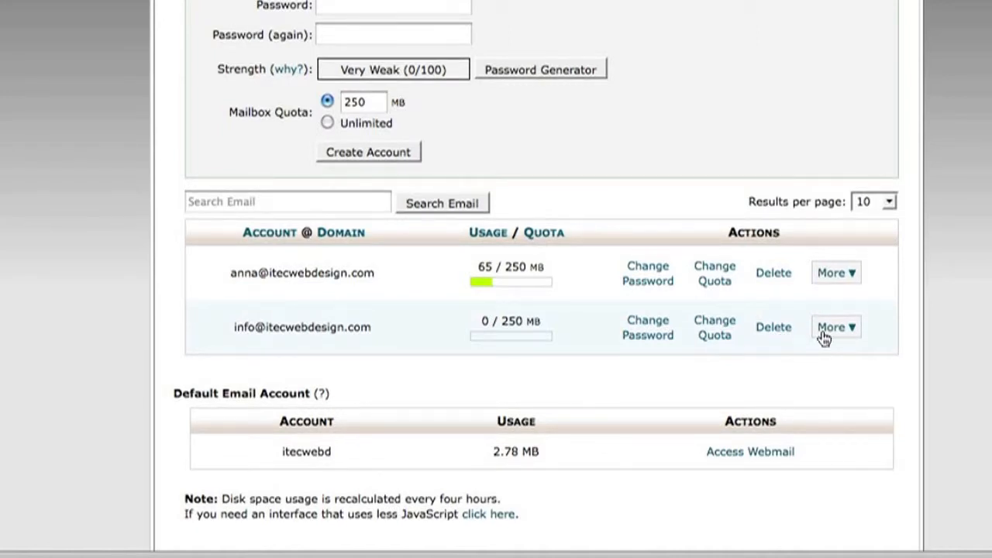
{"action": "left_click", "coordinate": [836, 326]}
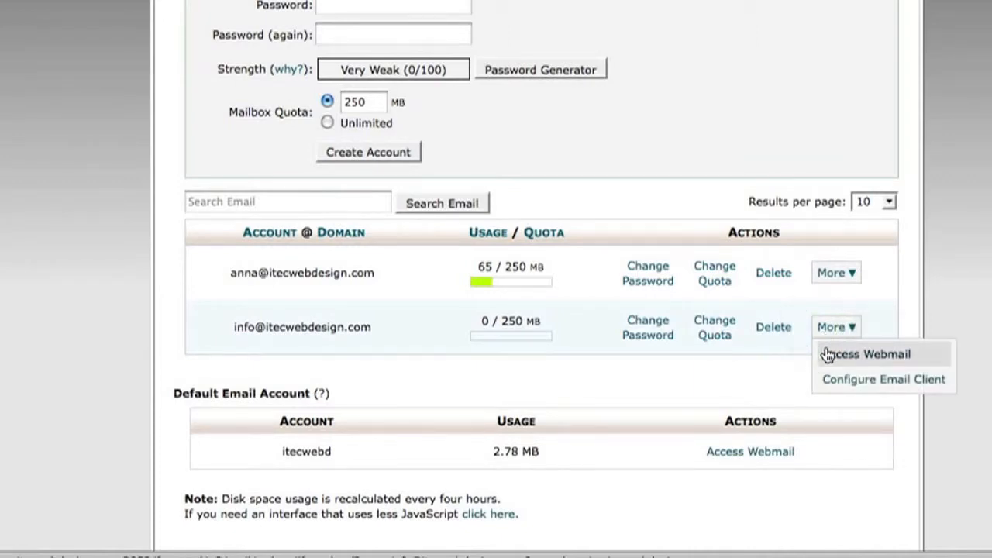
{"action": "left_click", "coordinate": [871, 353]}
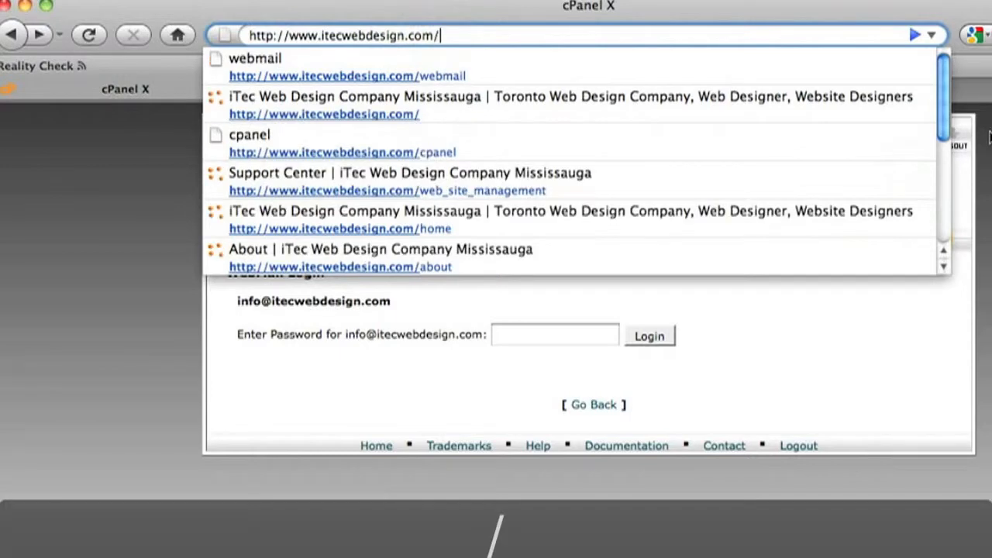
{"action": "left_click", "coordinate": [254, 59]}
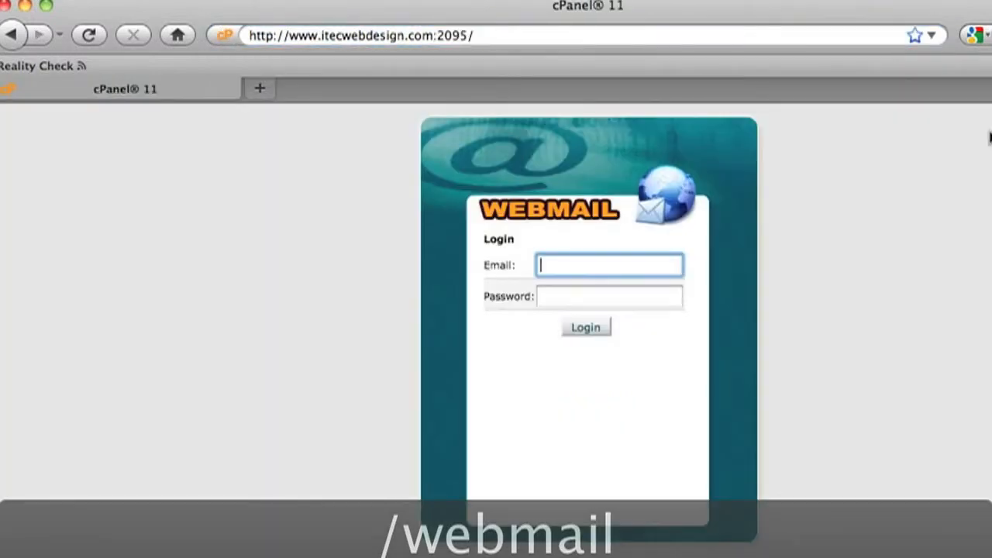
{"action": "left_click", "coordinate": [609, 263]}
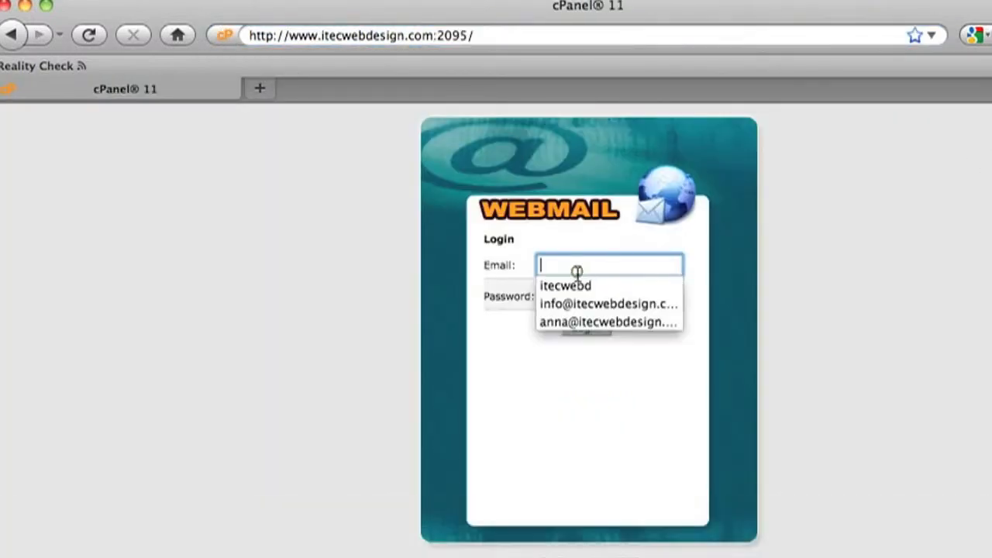
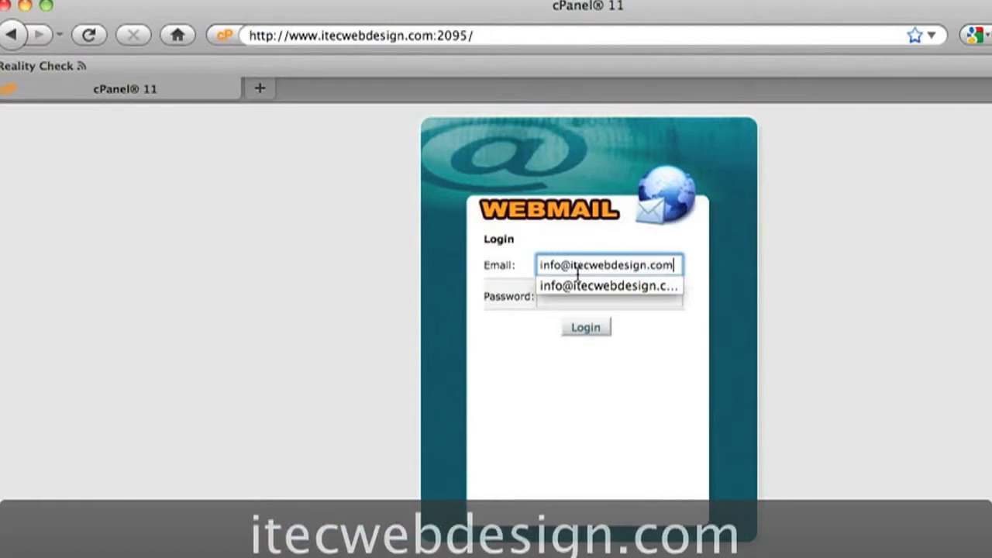
{"action": "left_click", "coordinate": [609, 285]}
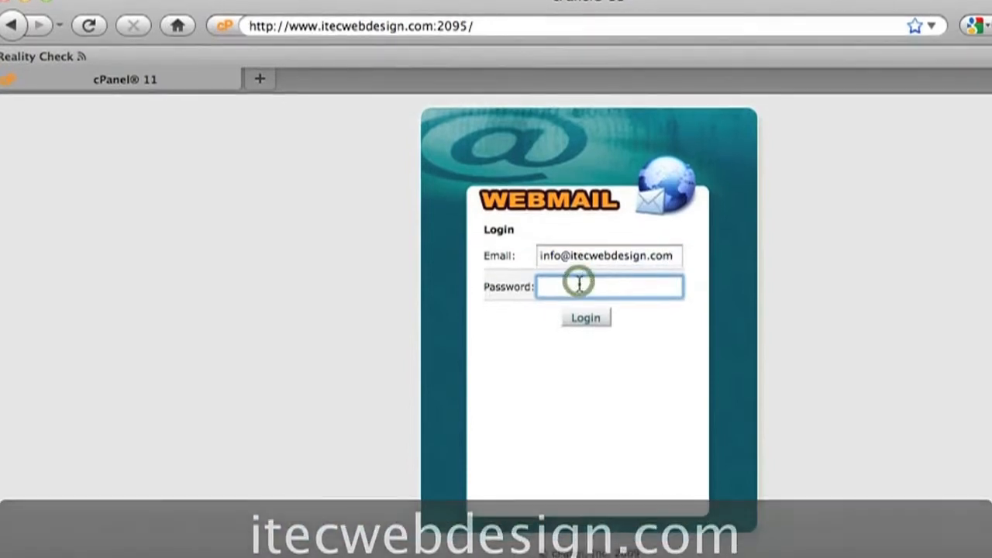
{"action": "left_click", "coordinate": [586, 318]}
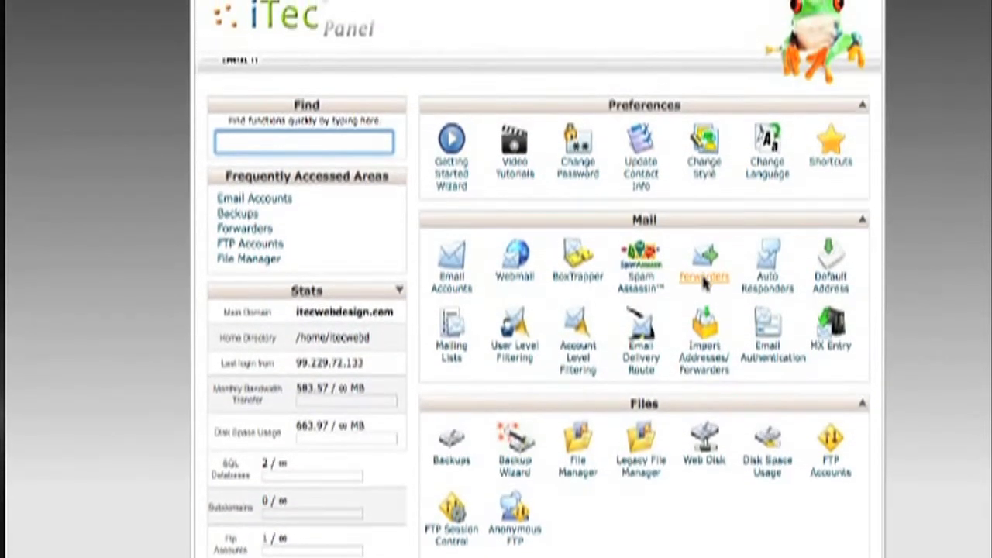
- Back in cPanel, begin adding a new email forwarder for itecwebdesign.com
{"action": "left_click", "coordinate": [704, 267]}
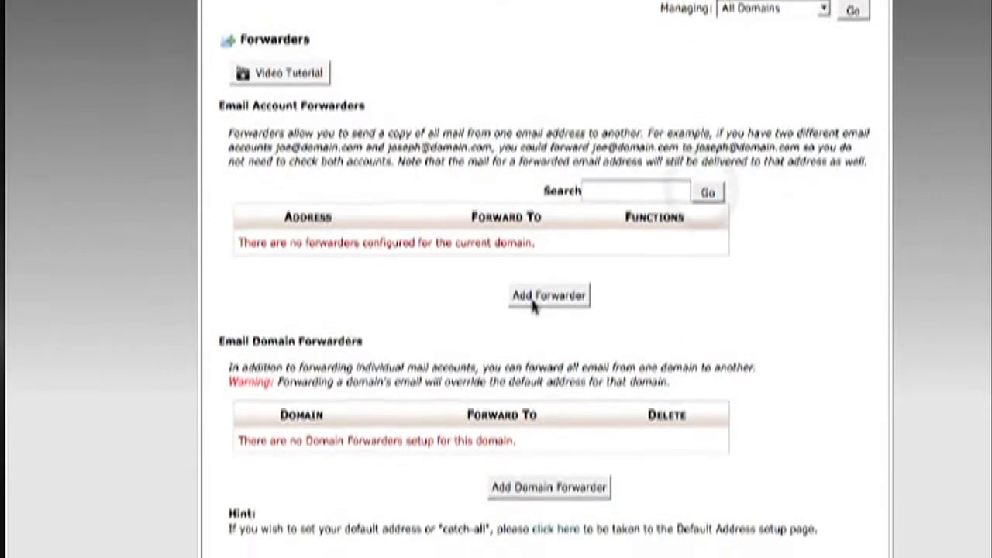
{"action": "left_click", "coordinate": [548, 295]}
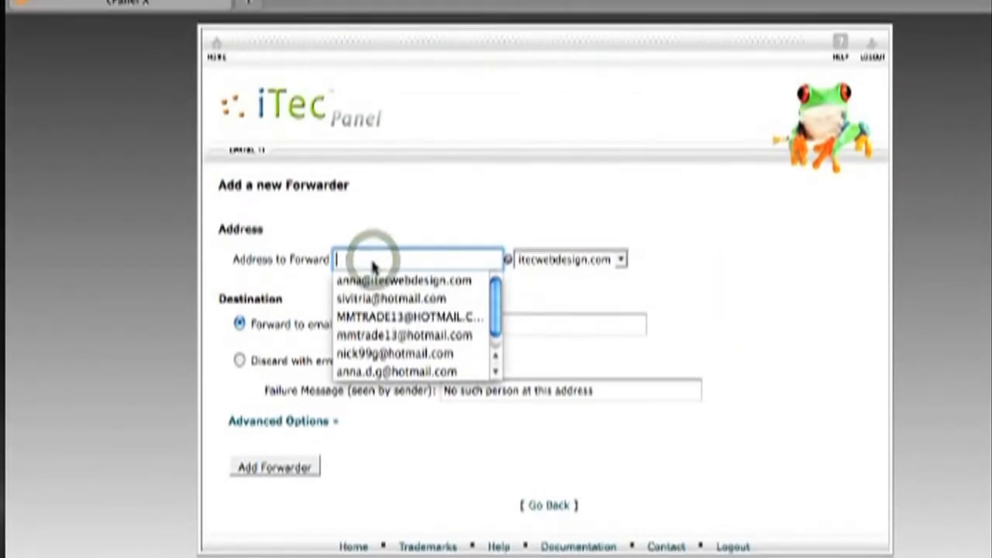
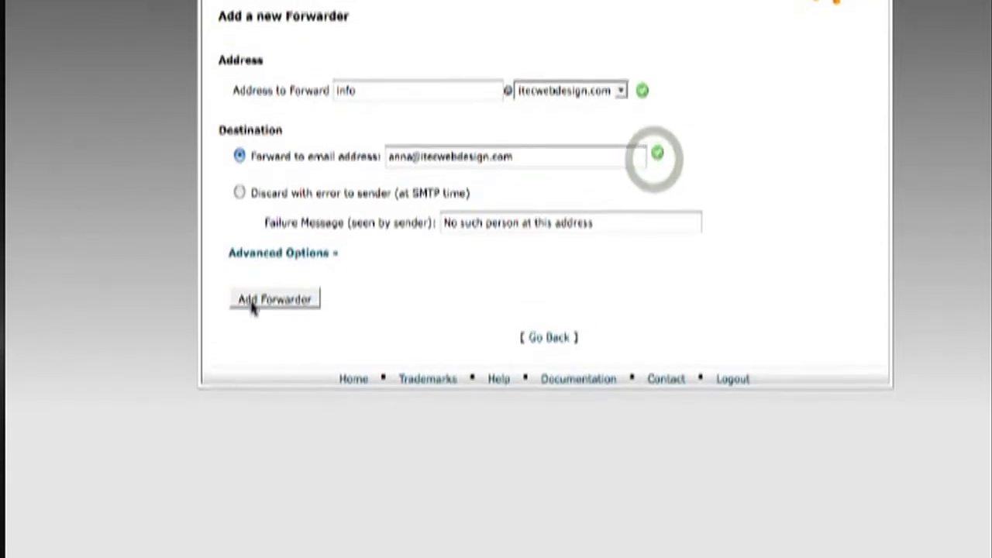
{"action": "left_click", "coordinate": [273, 299]}
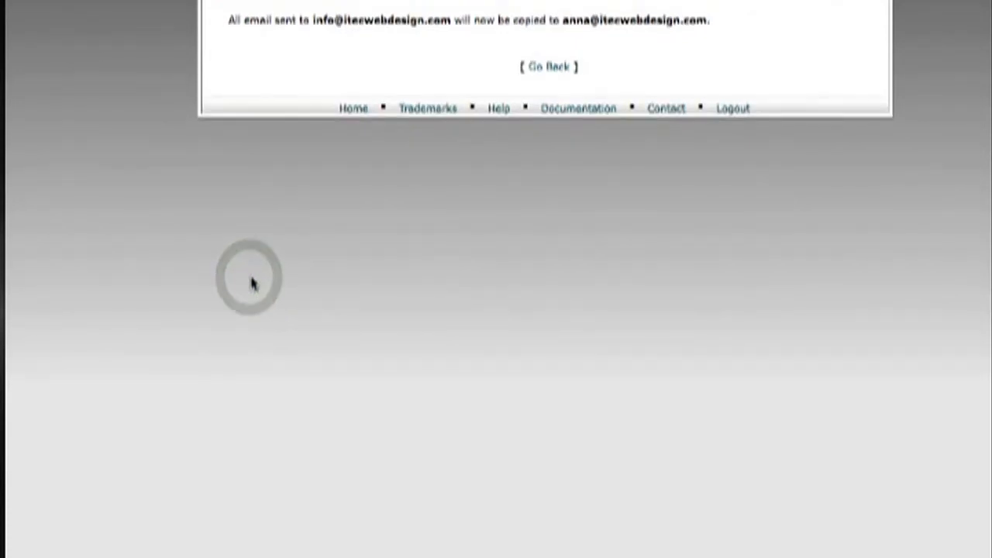